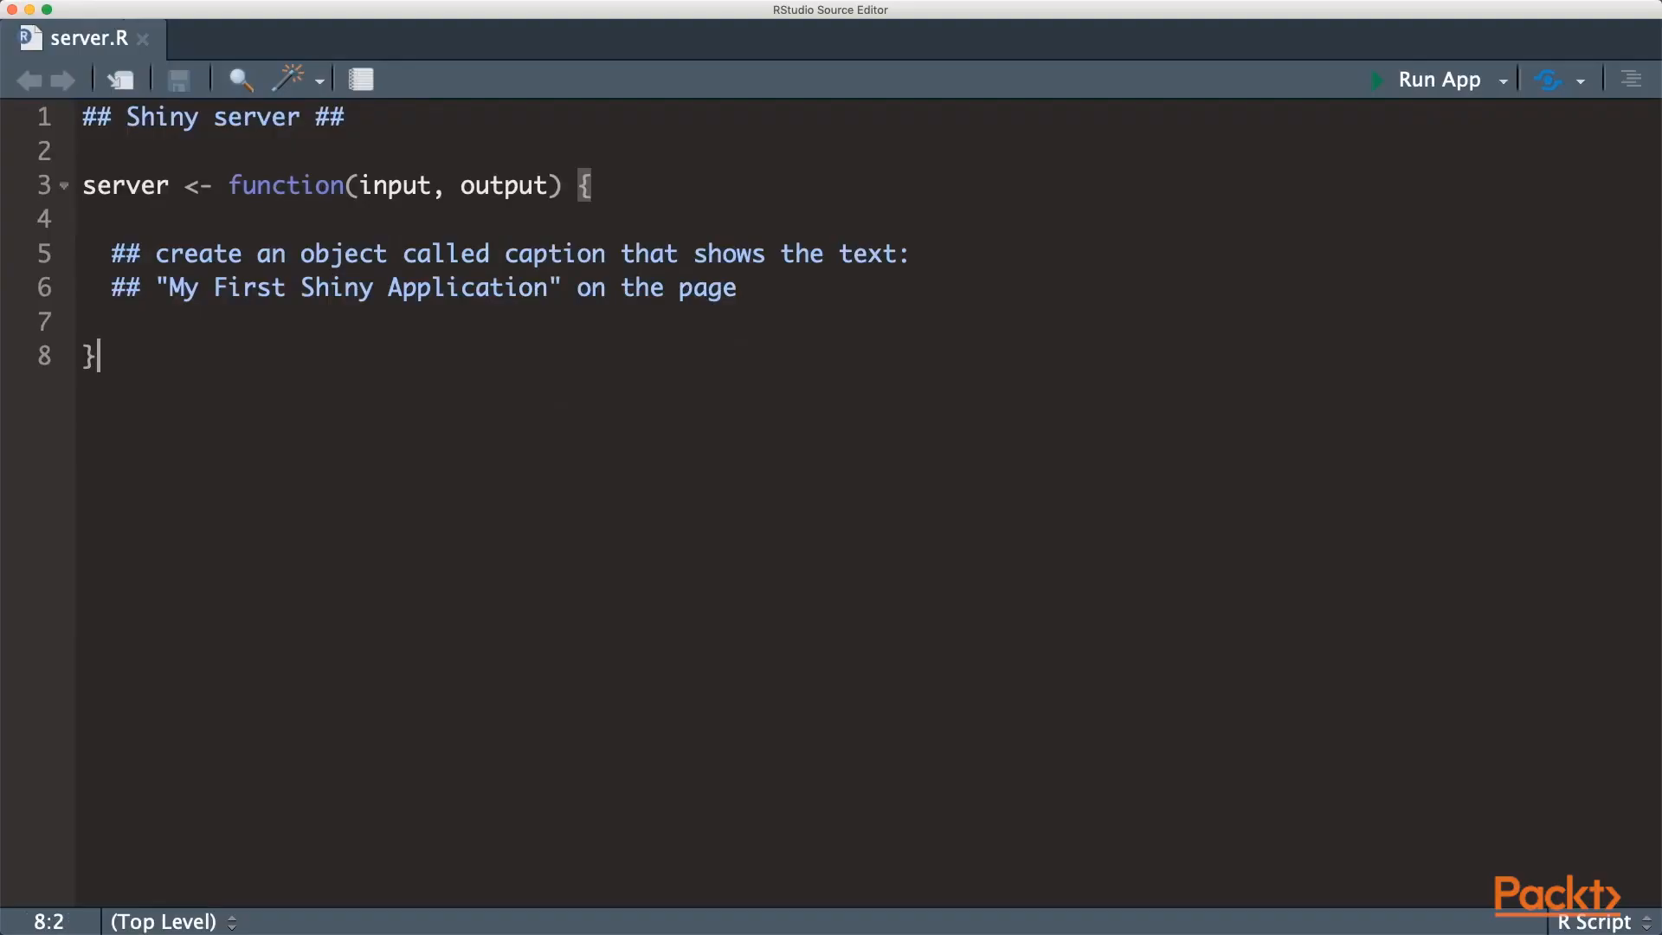
Step: In server.R, assign output$caption a renderUI returning HTML 'My First Shiny Application'
left_click(87, 321)
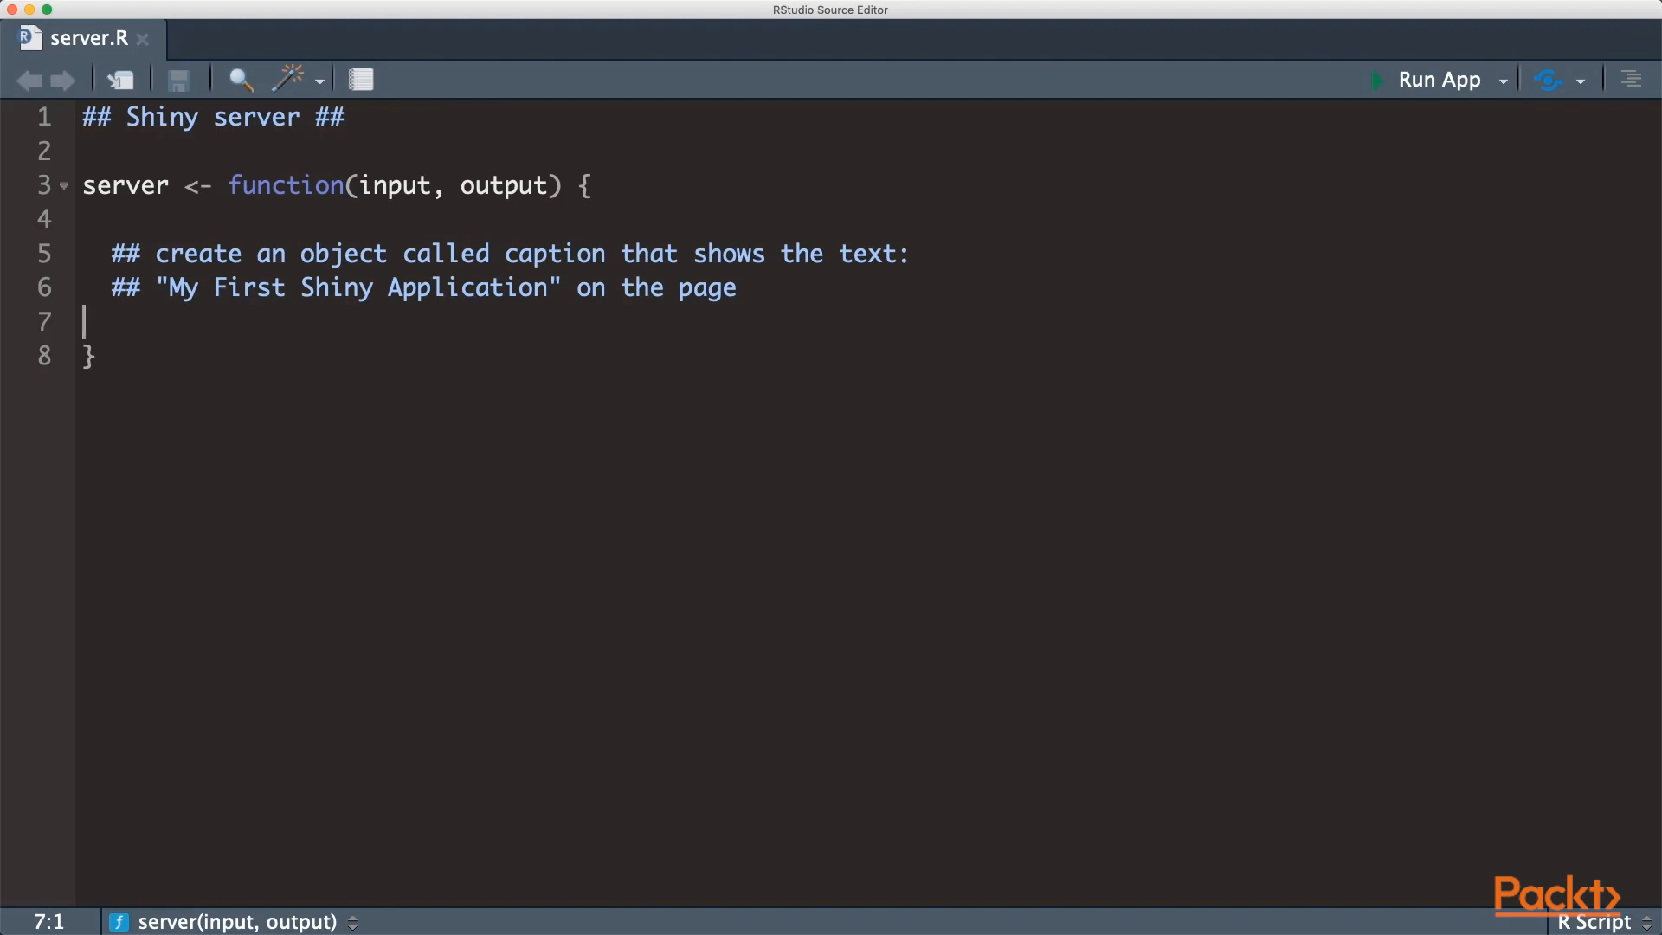
type("output")
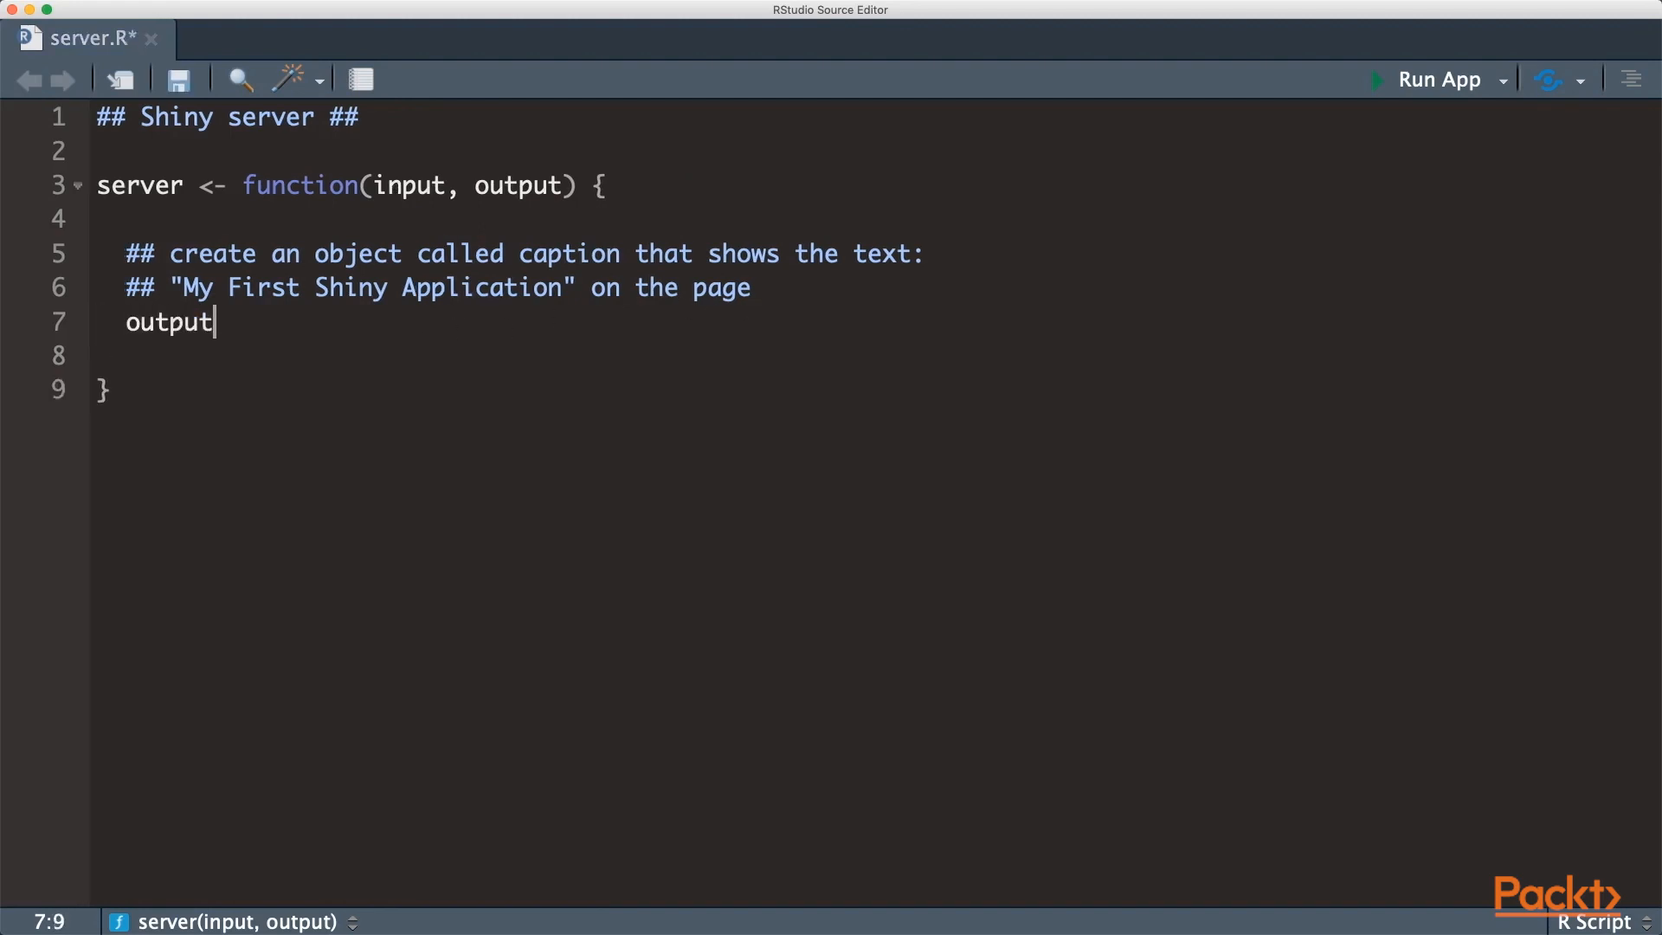
type("$")
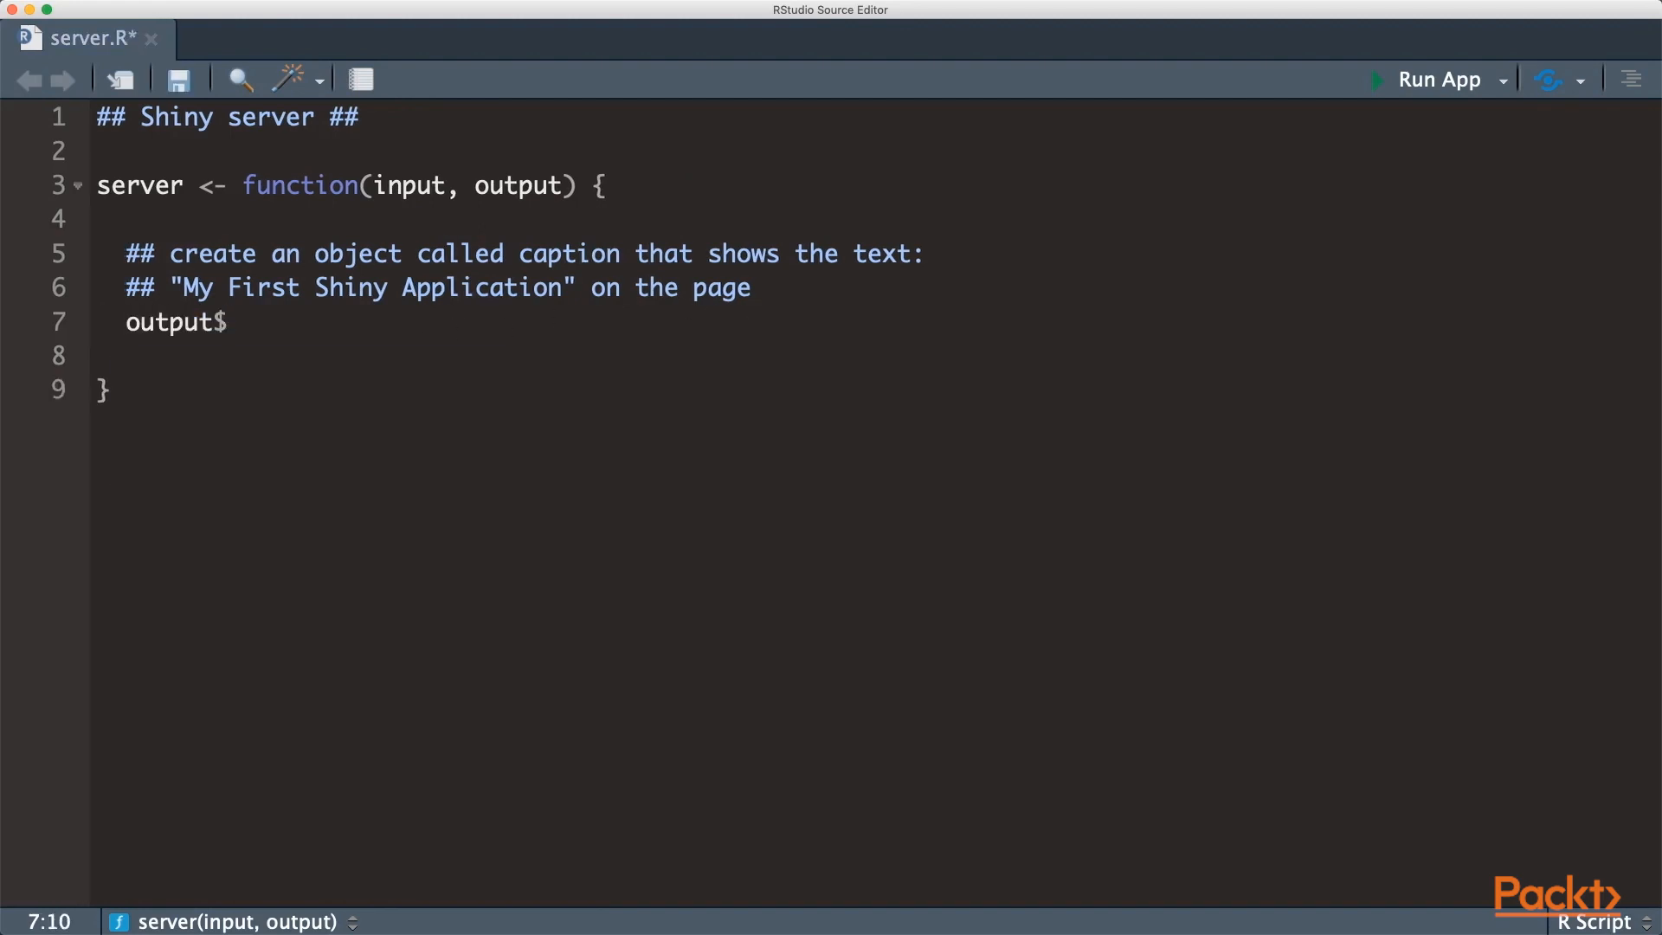
type("caption <- renderUI")
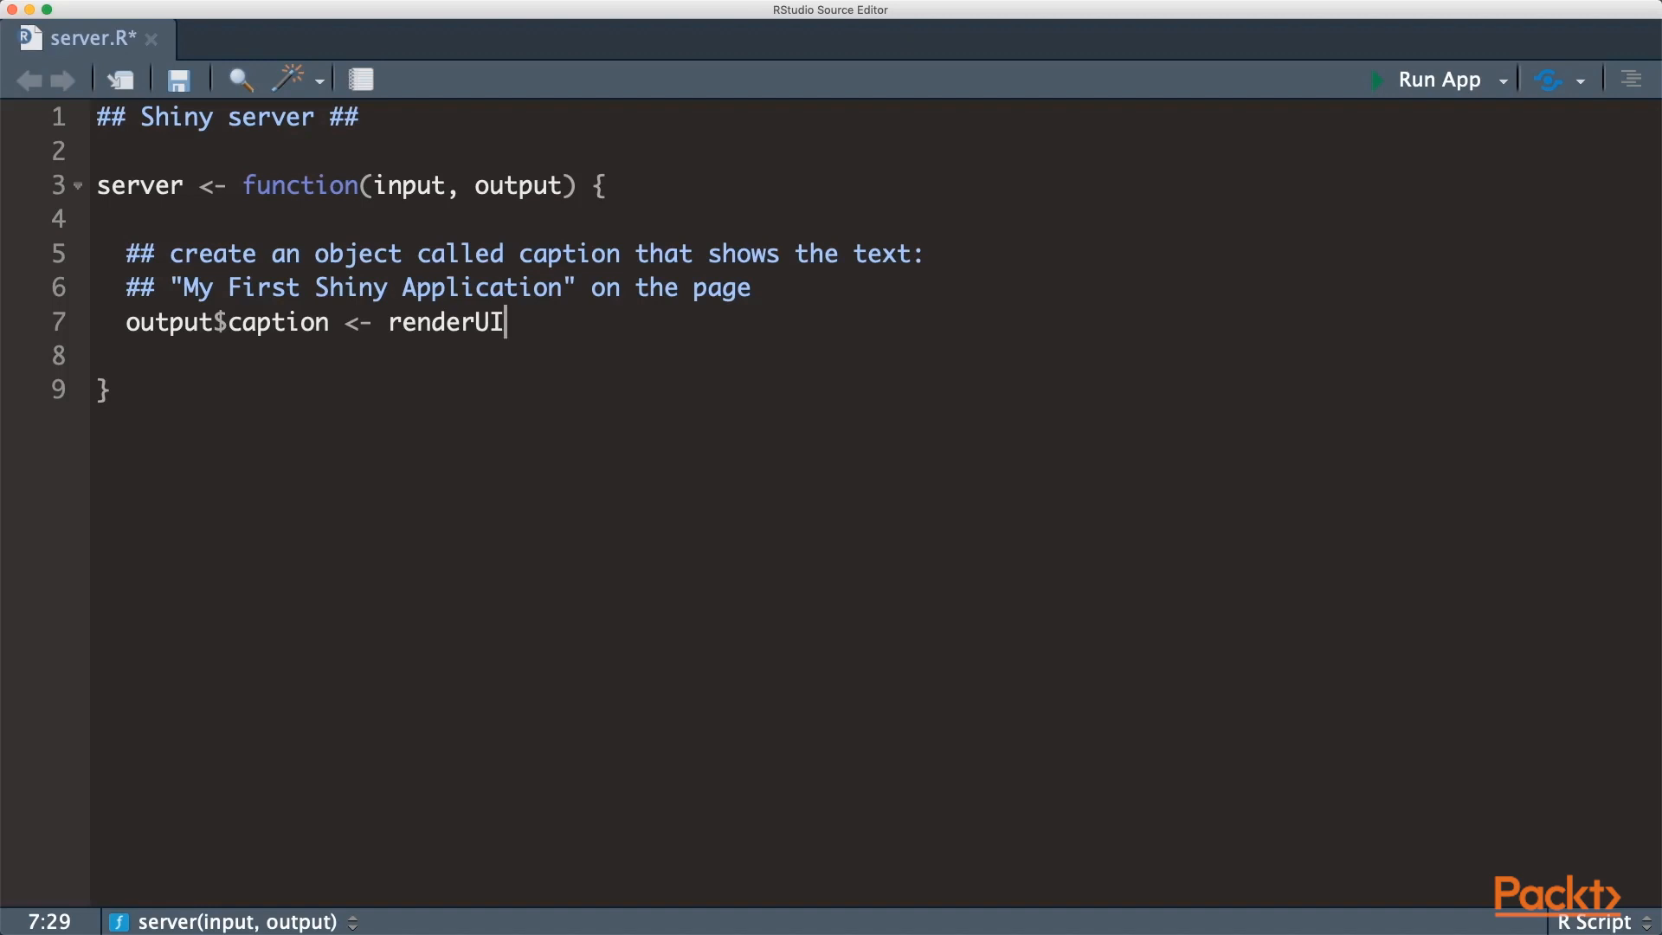
type("({")
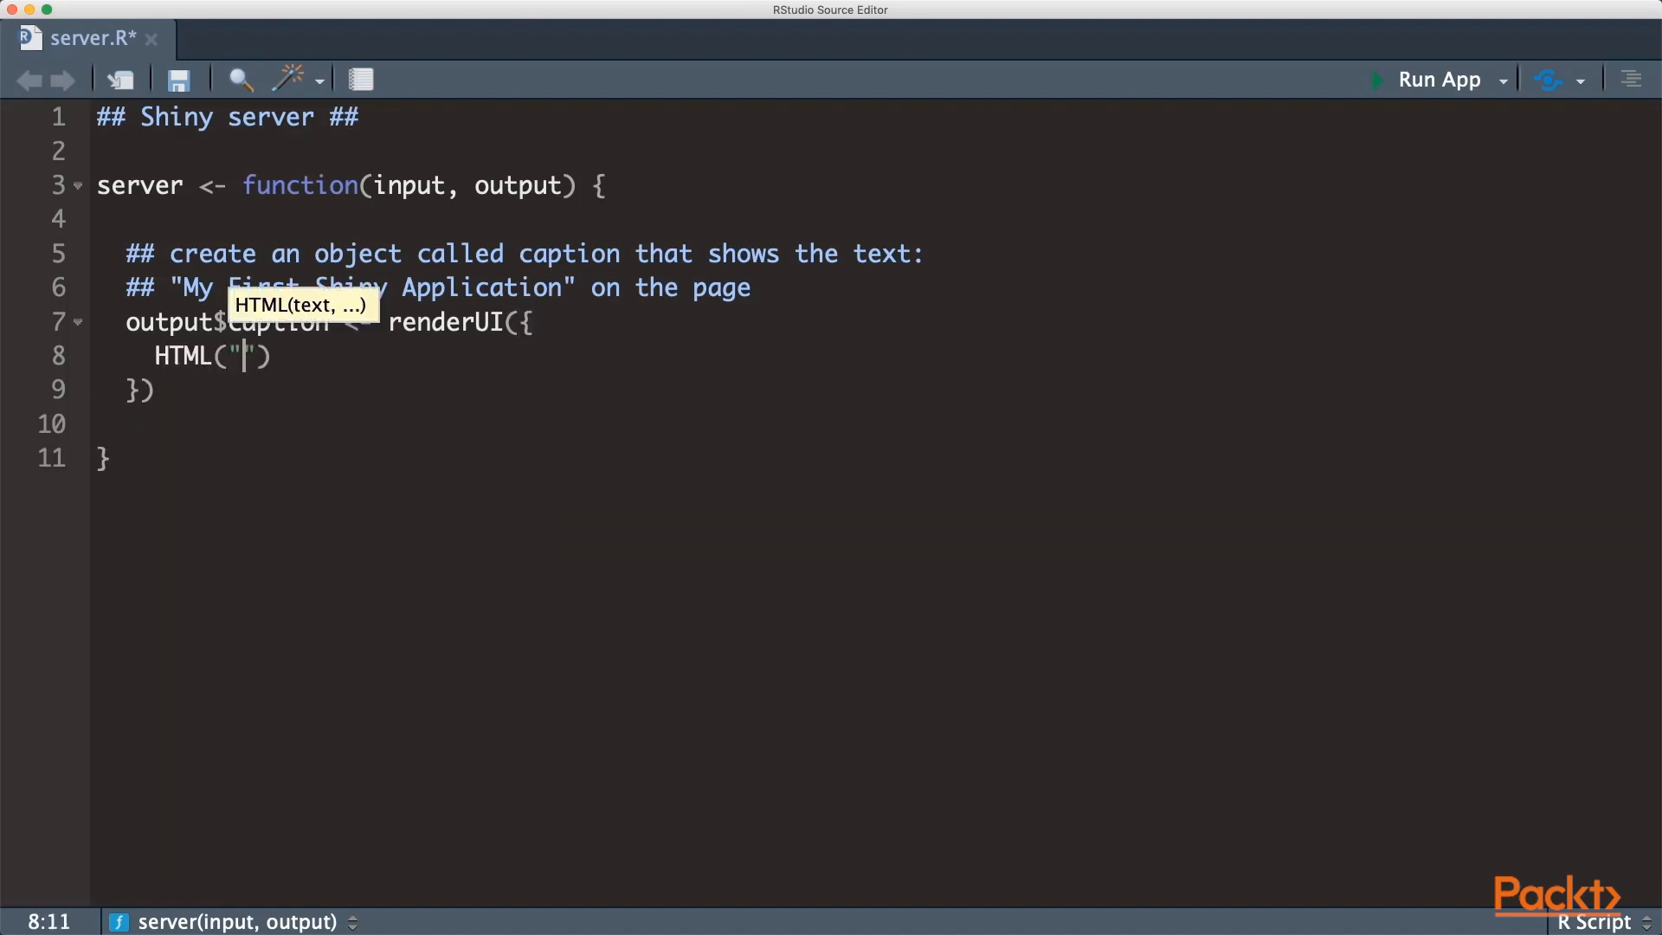
type("My First Shiny Application")
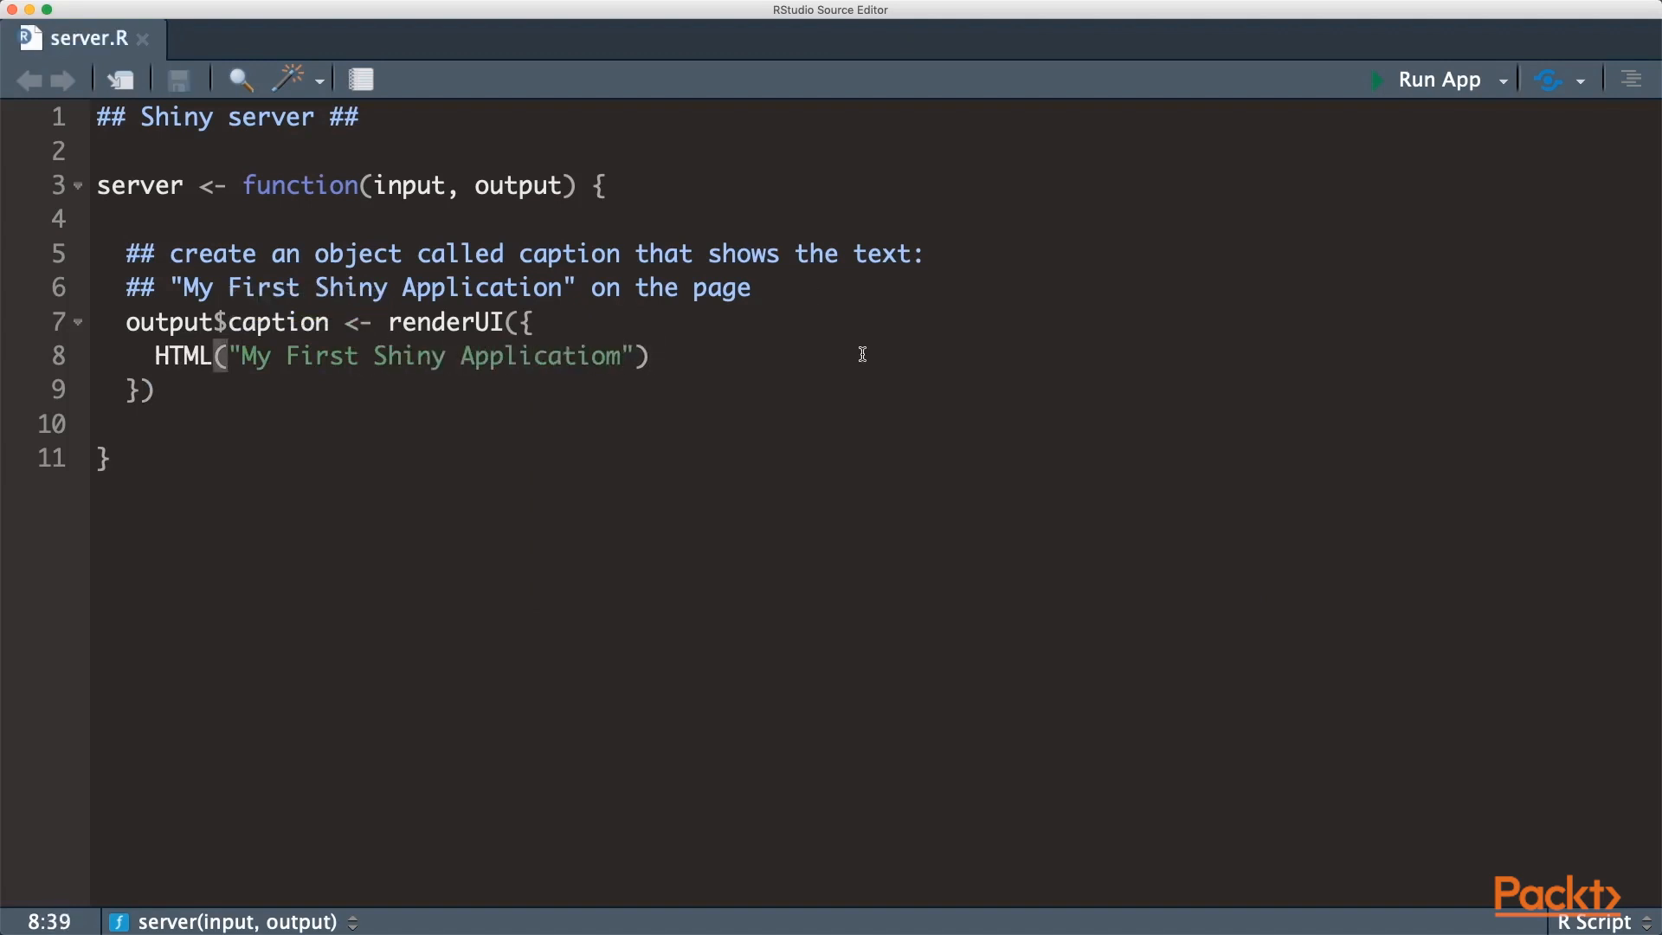
mouse_move(854, 355)
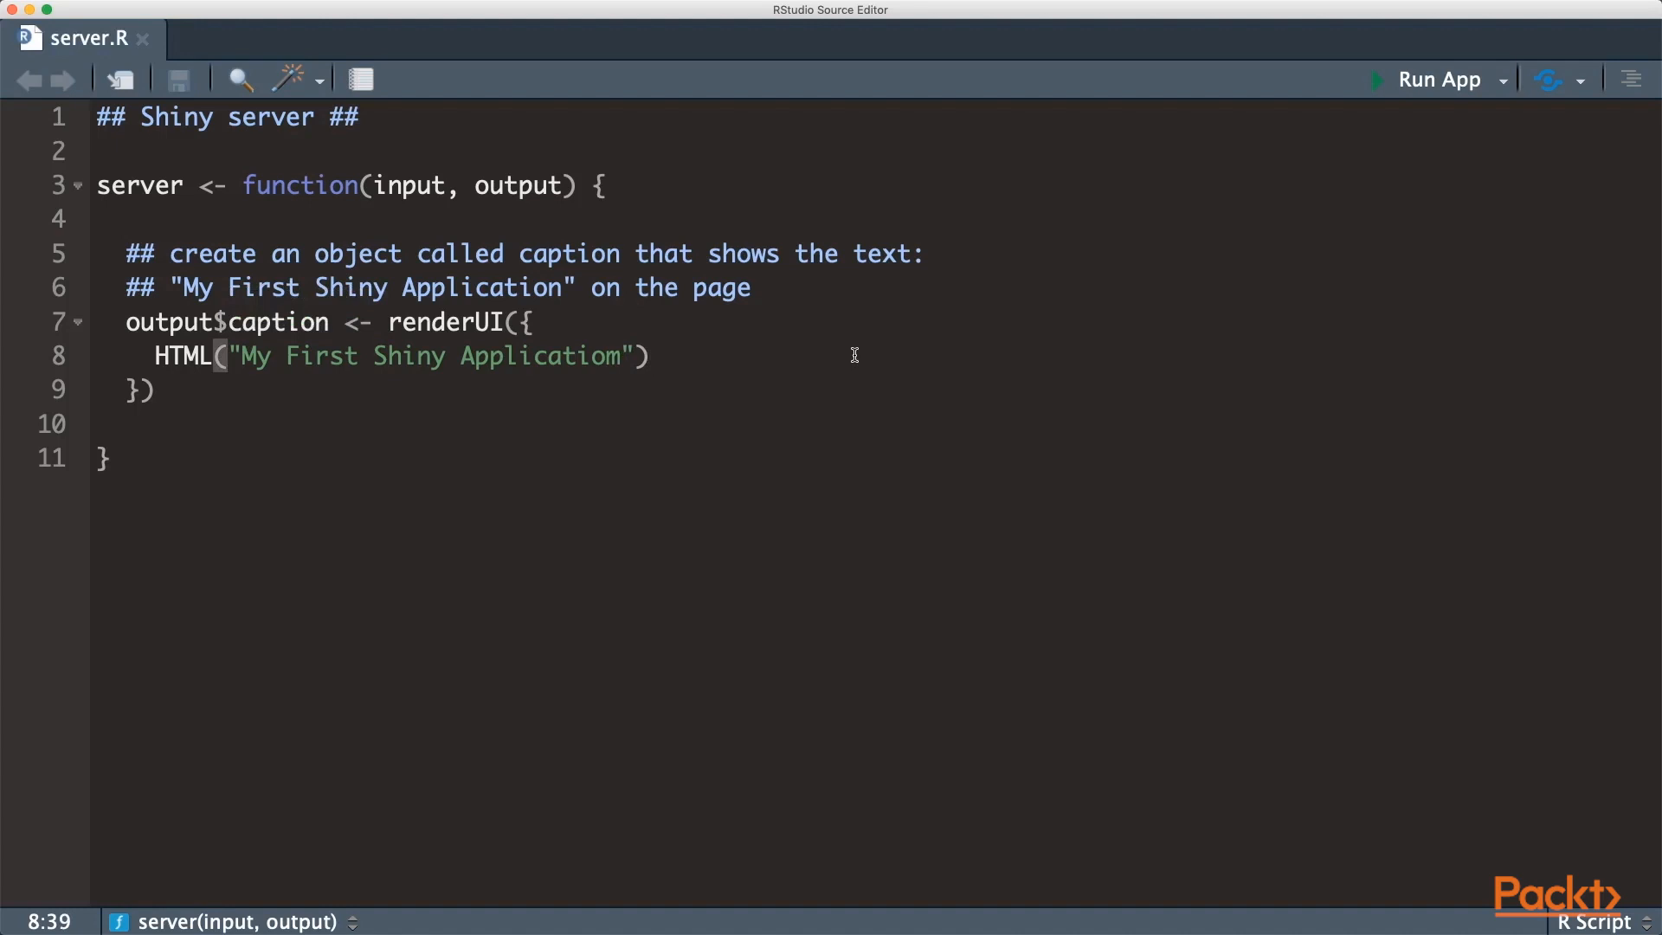
mouse_move(223, 329)
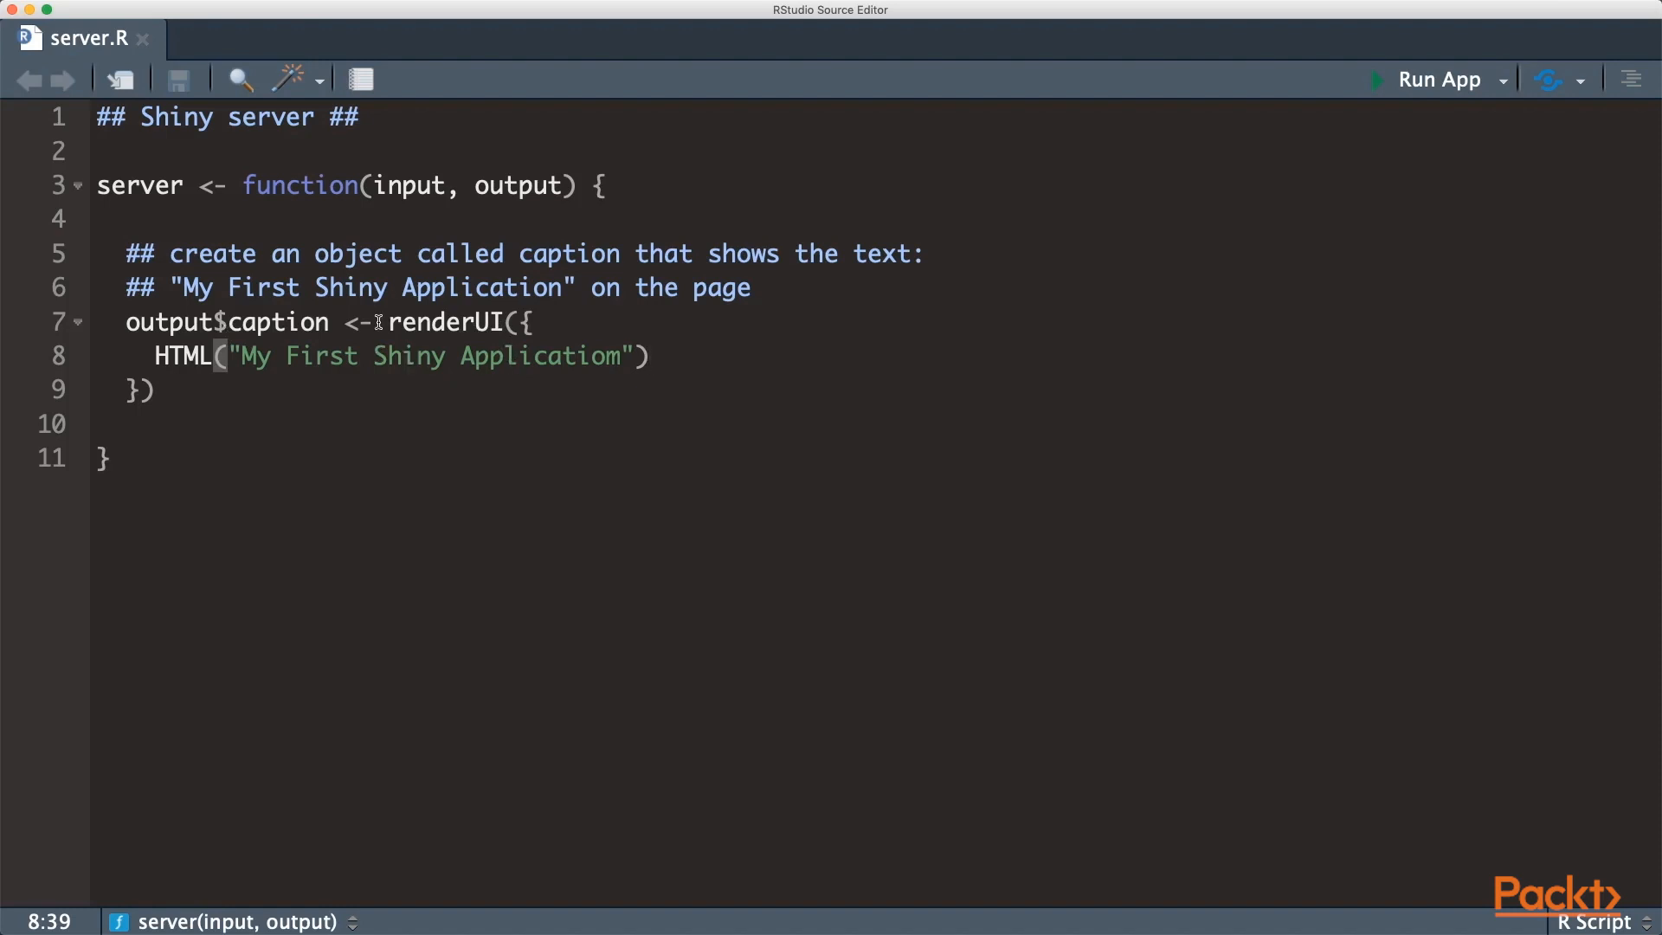
mouse_move(511, 323)
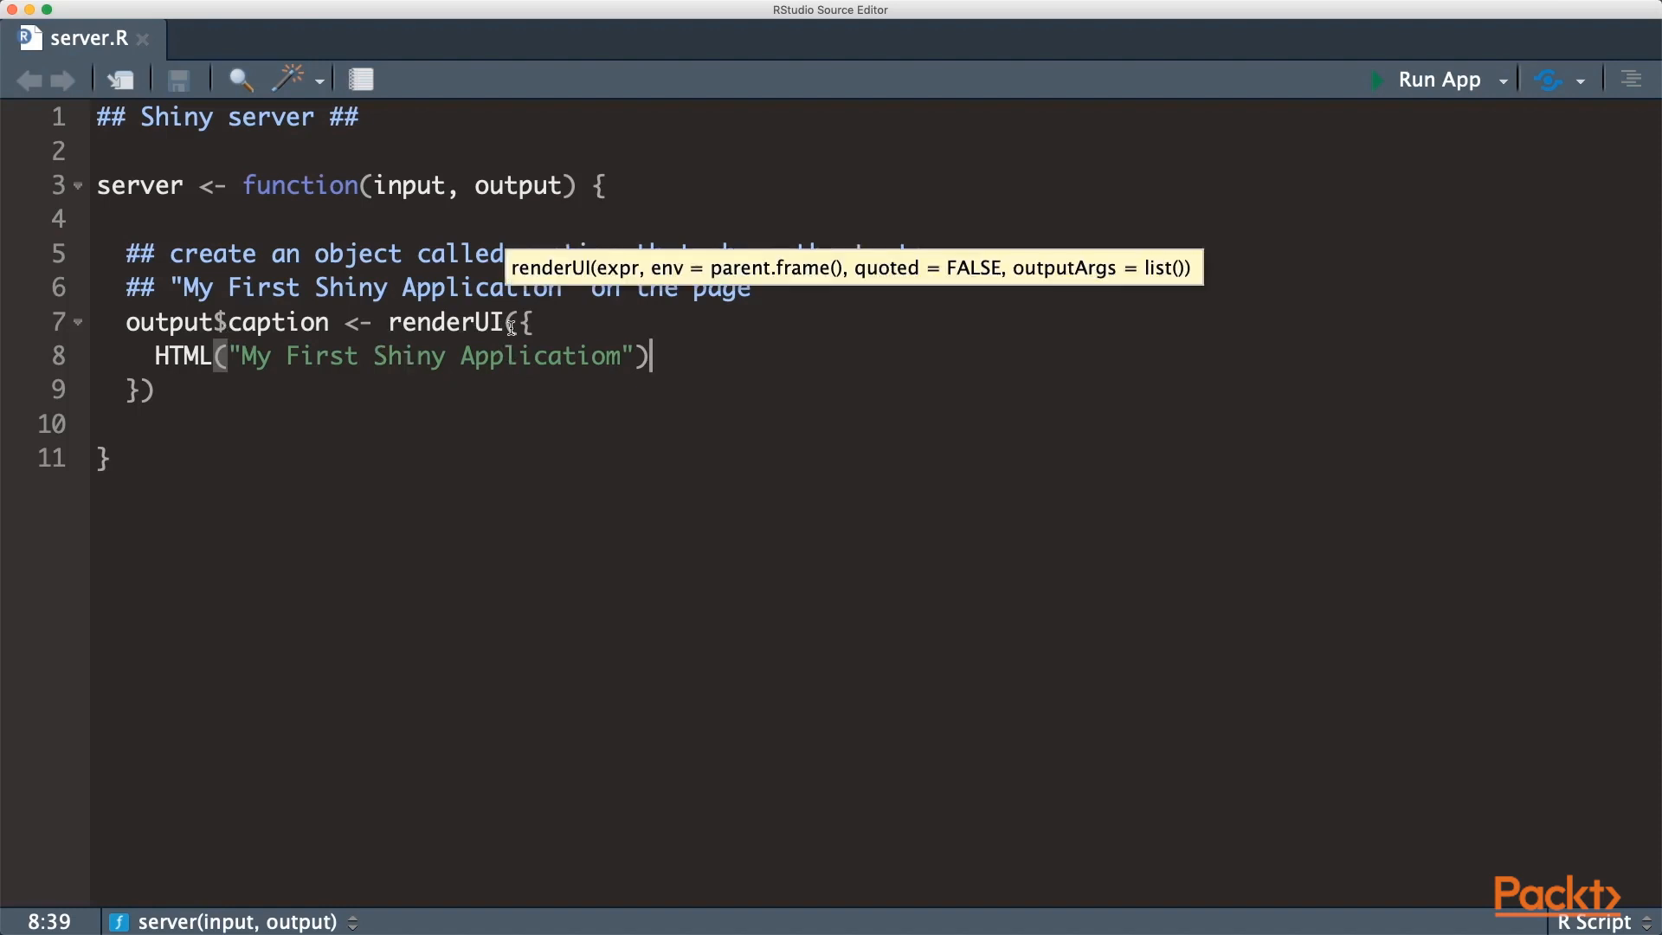
left_click(67, 38)
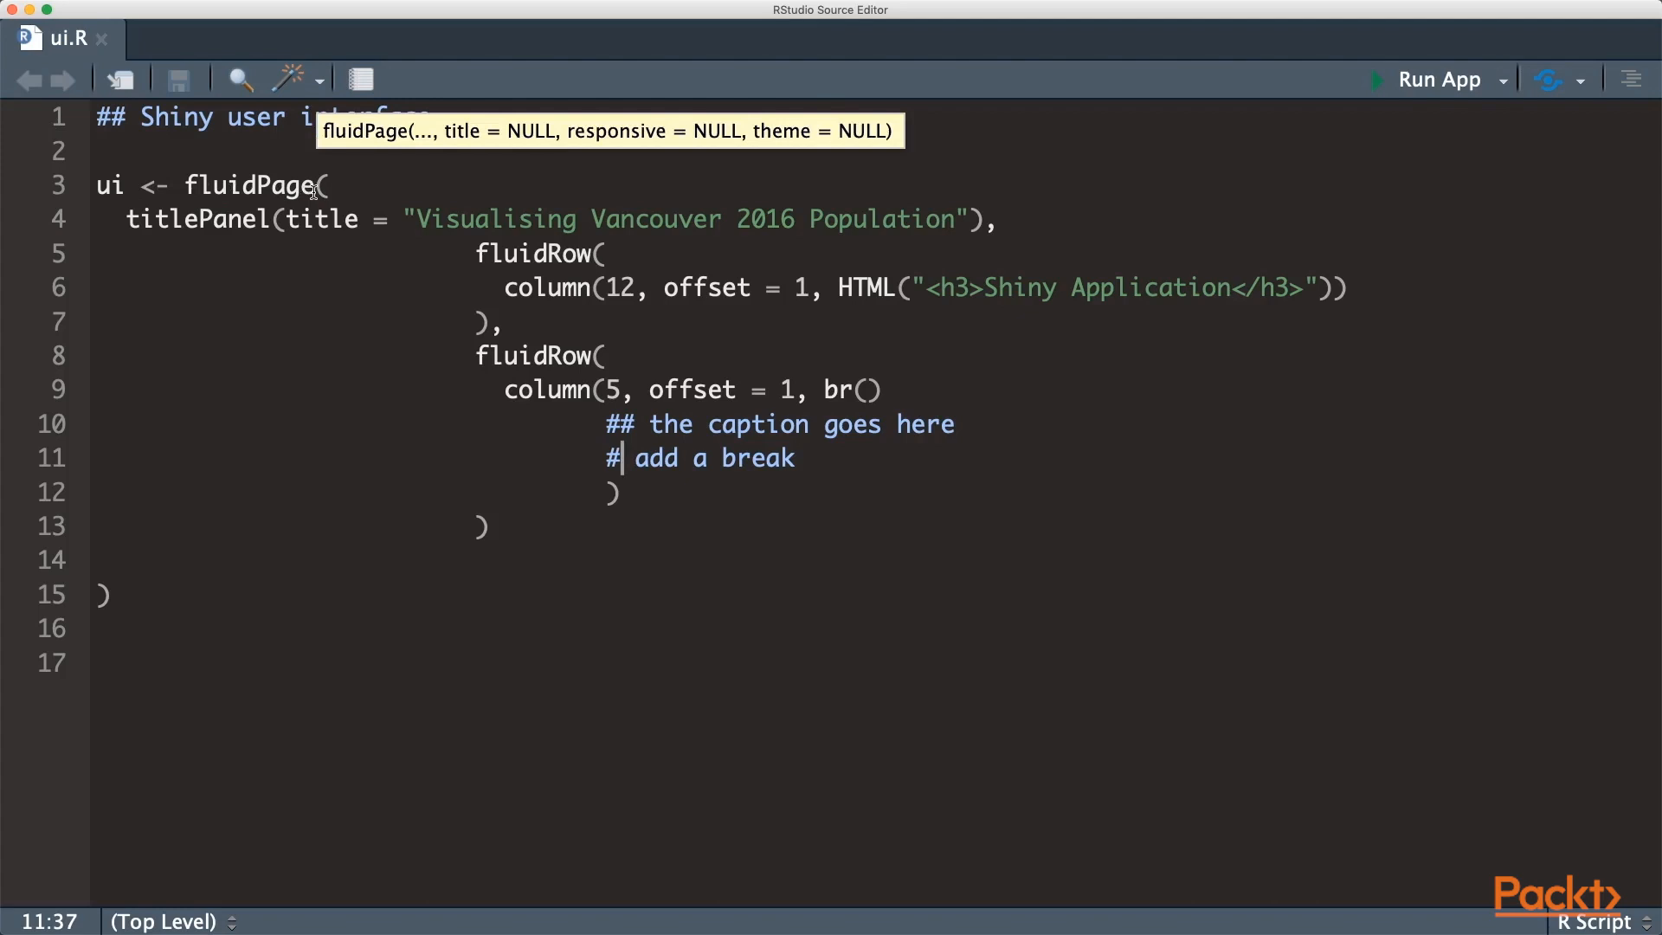
mouse_move(620, 320)
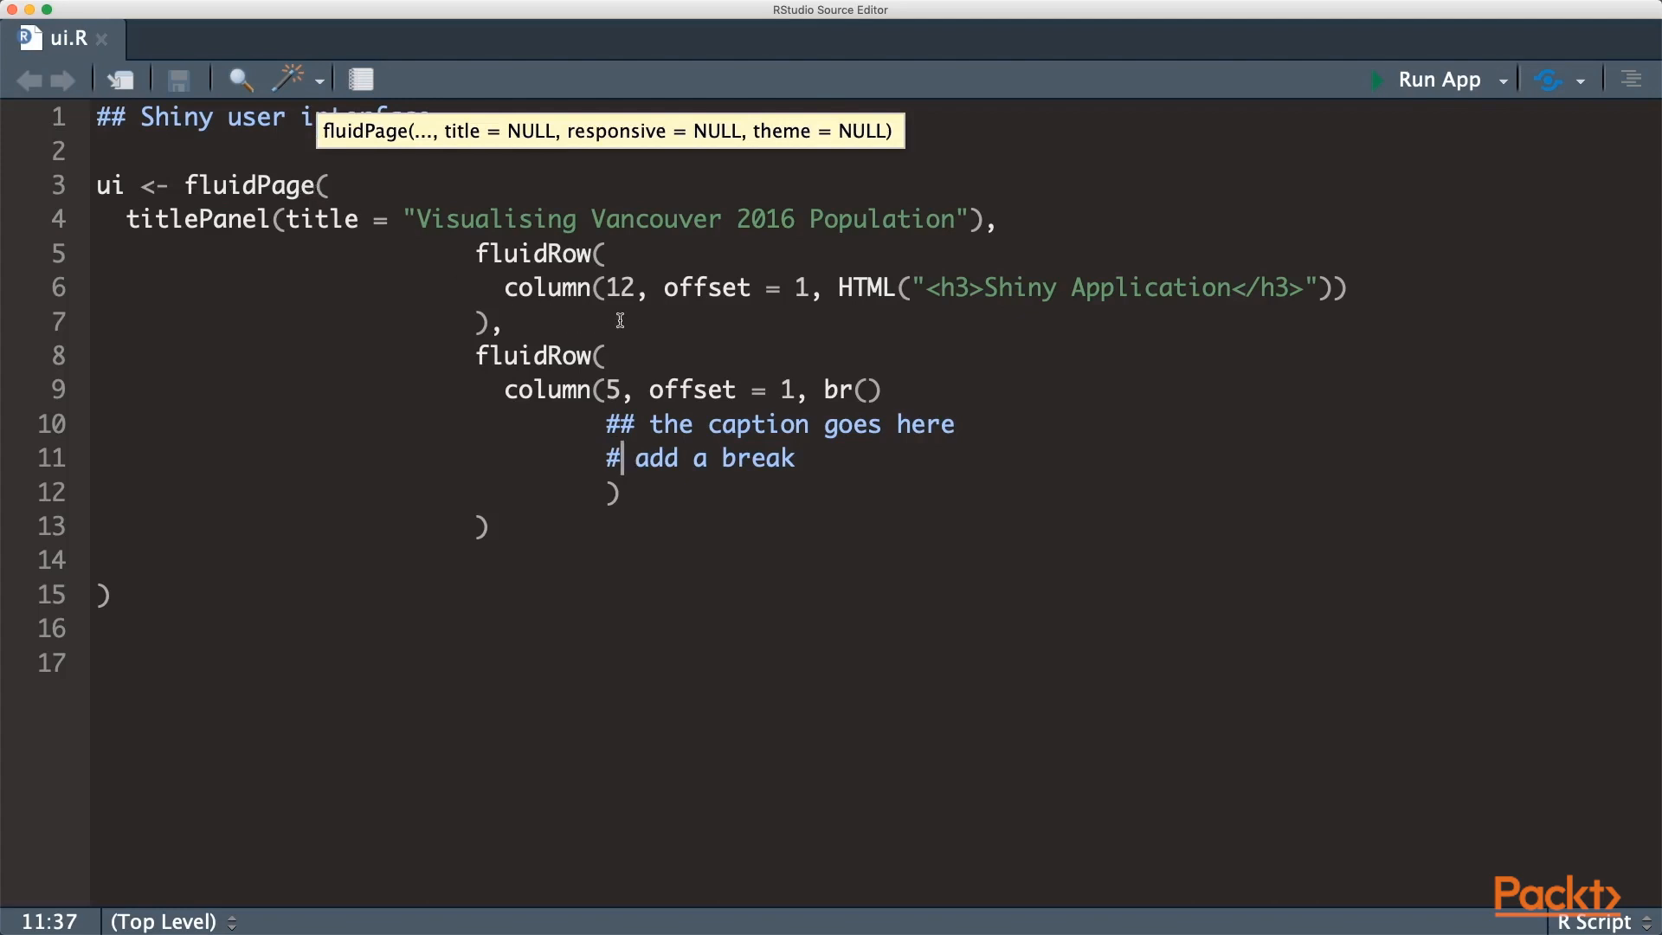
mouse_move(636, 288)
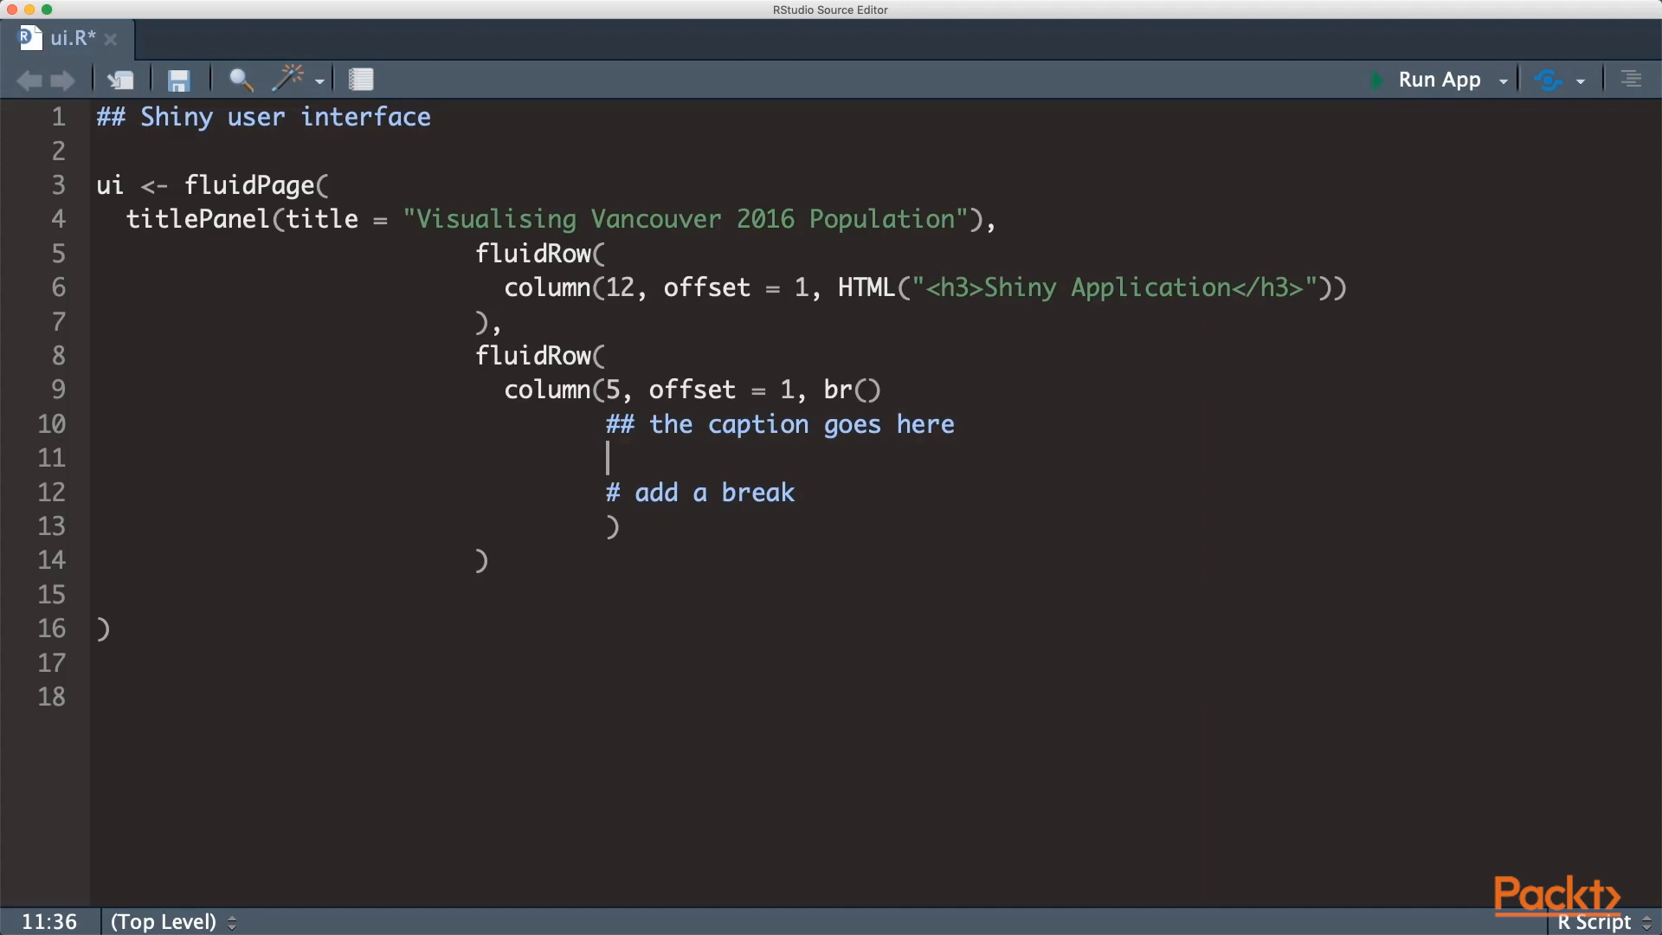
Step: Add htmlOutput("caption") under the caption comment in ui.R
type("htmlOutput(\"caption\")")
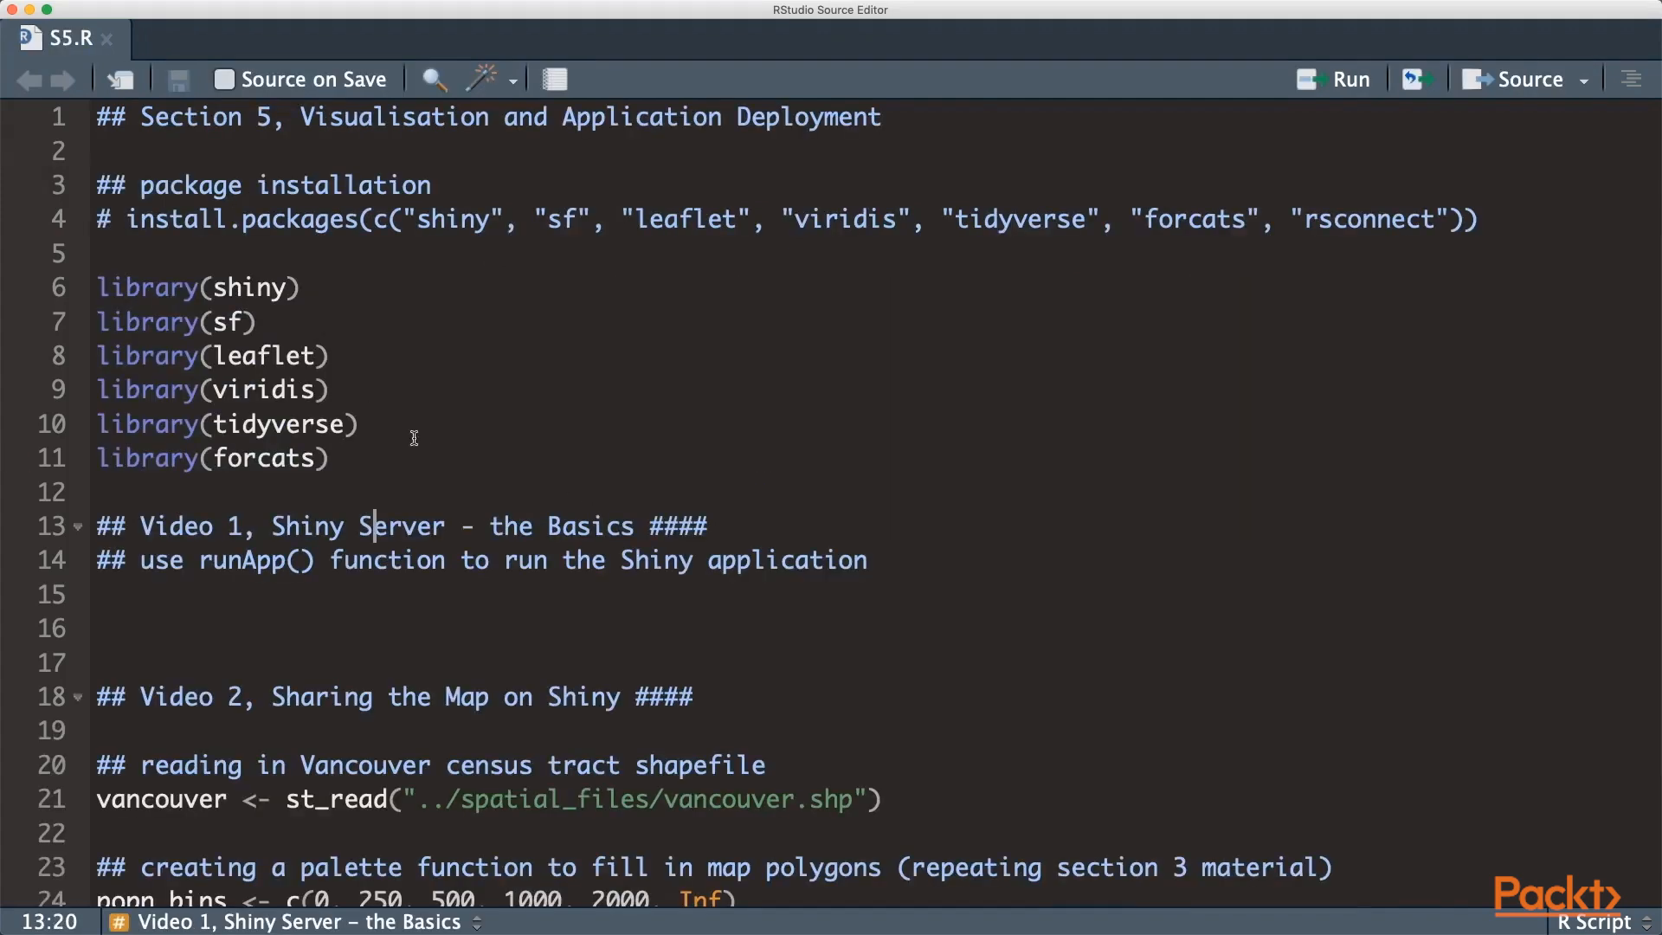
Step: Add runApp("shiny") to S5.R and run it to launch the Vancouver population app
left_click(318, 594)
type("runApp(\"")
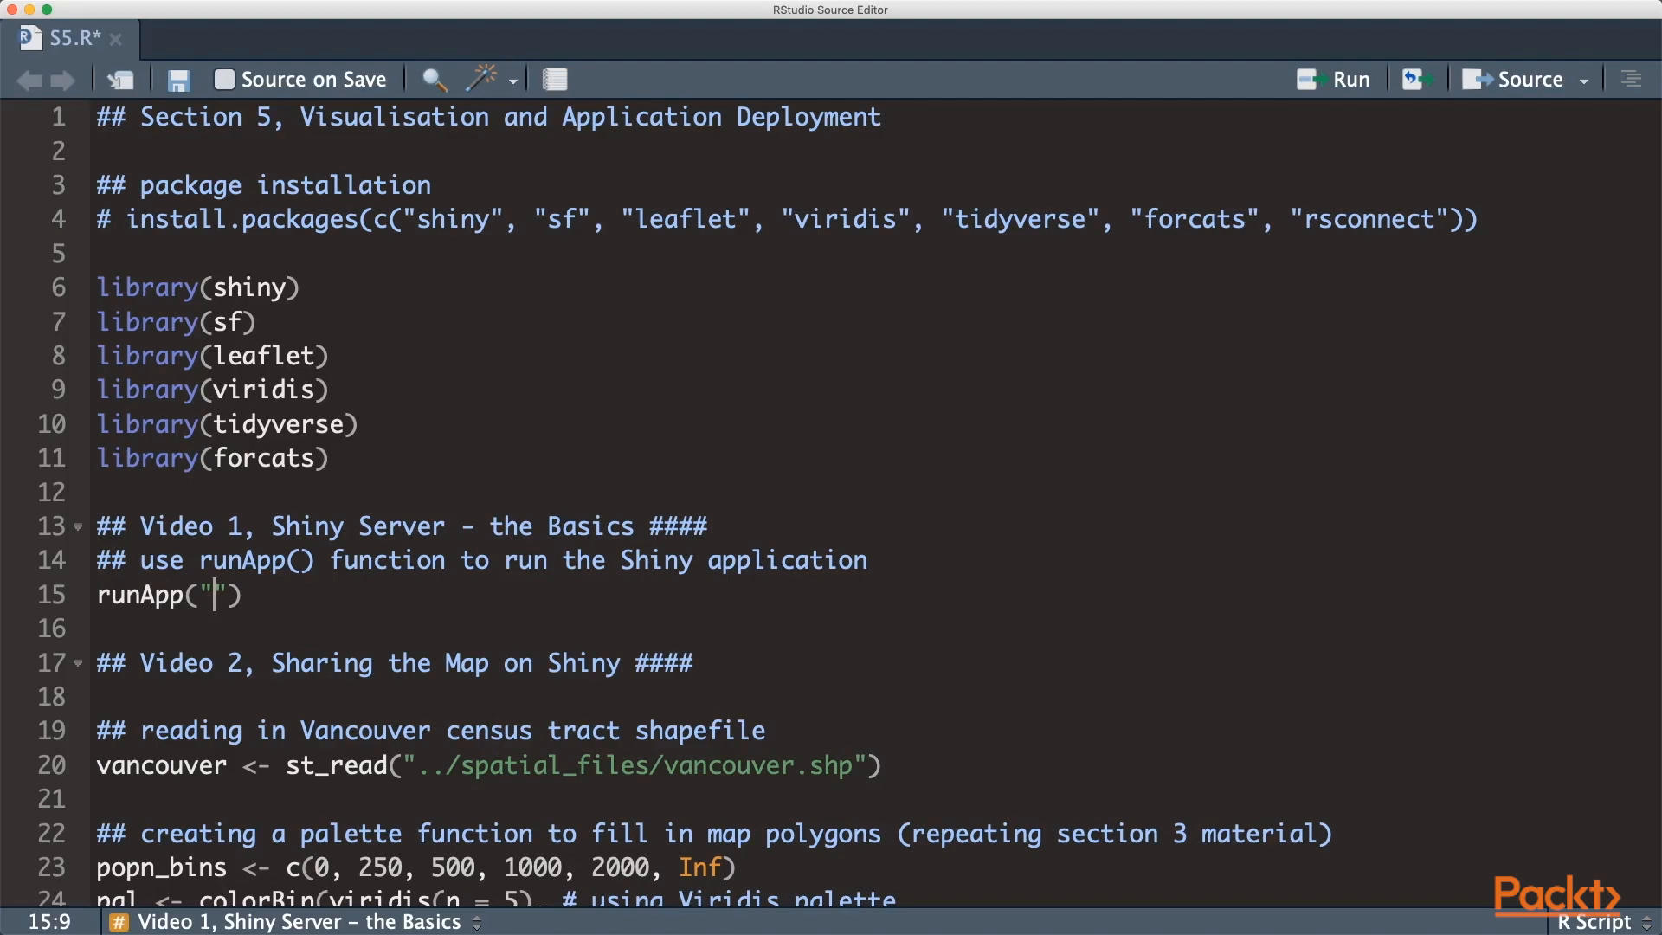
type("shiny")
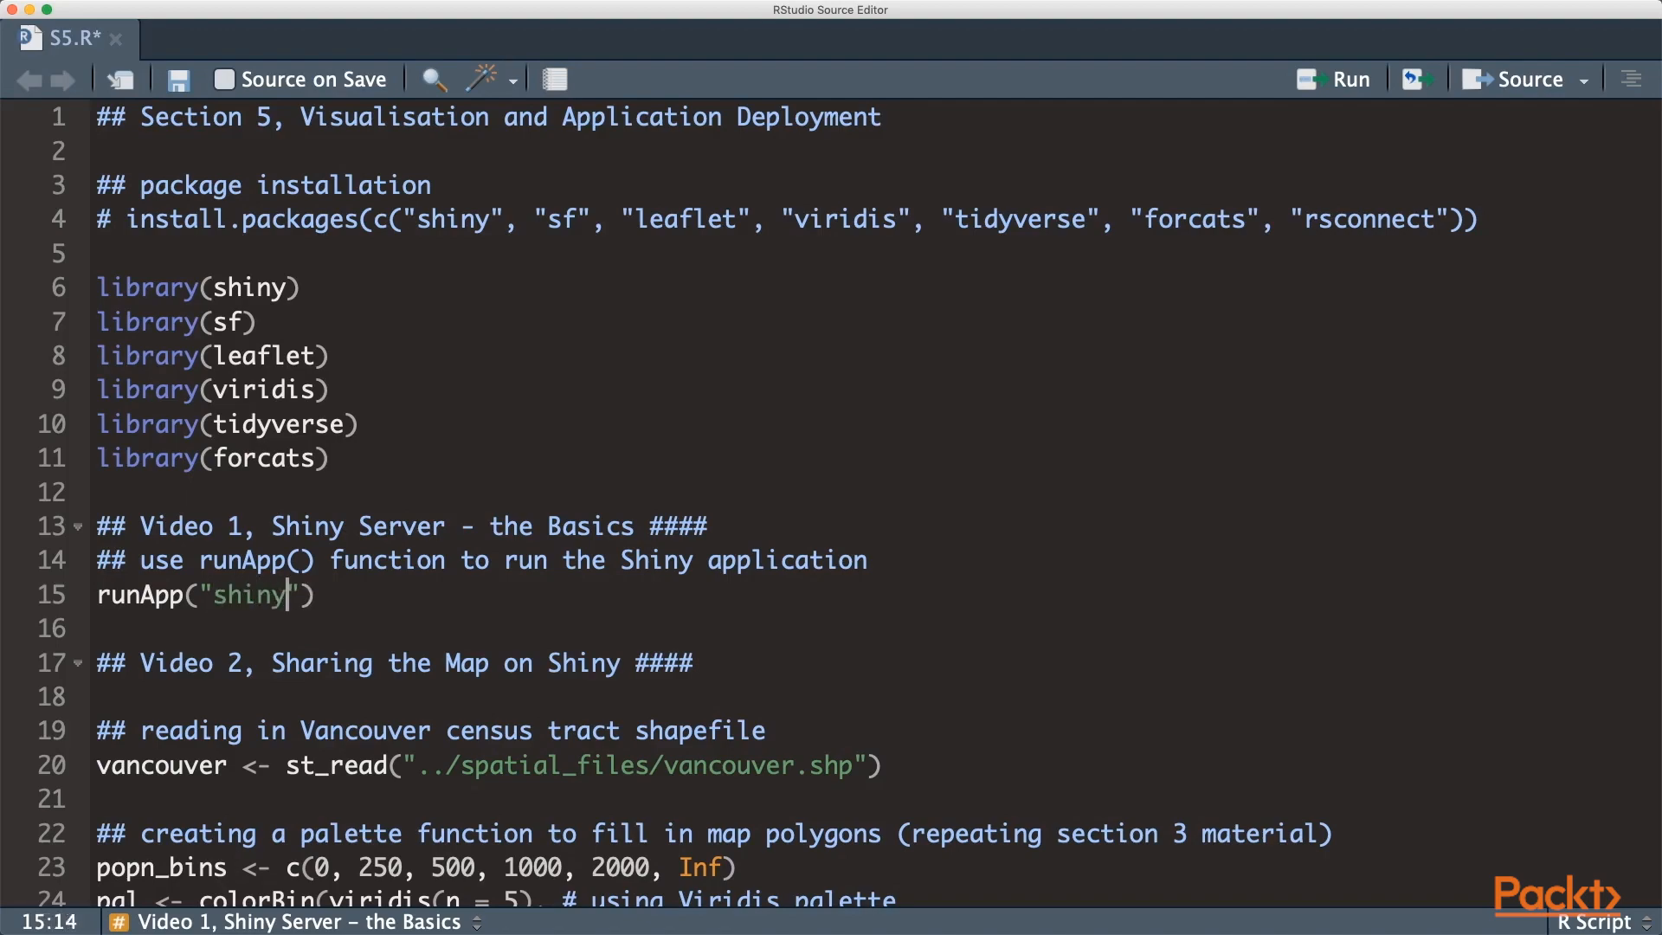
left_click(1341, 79)
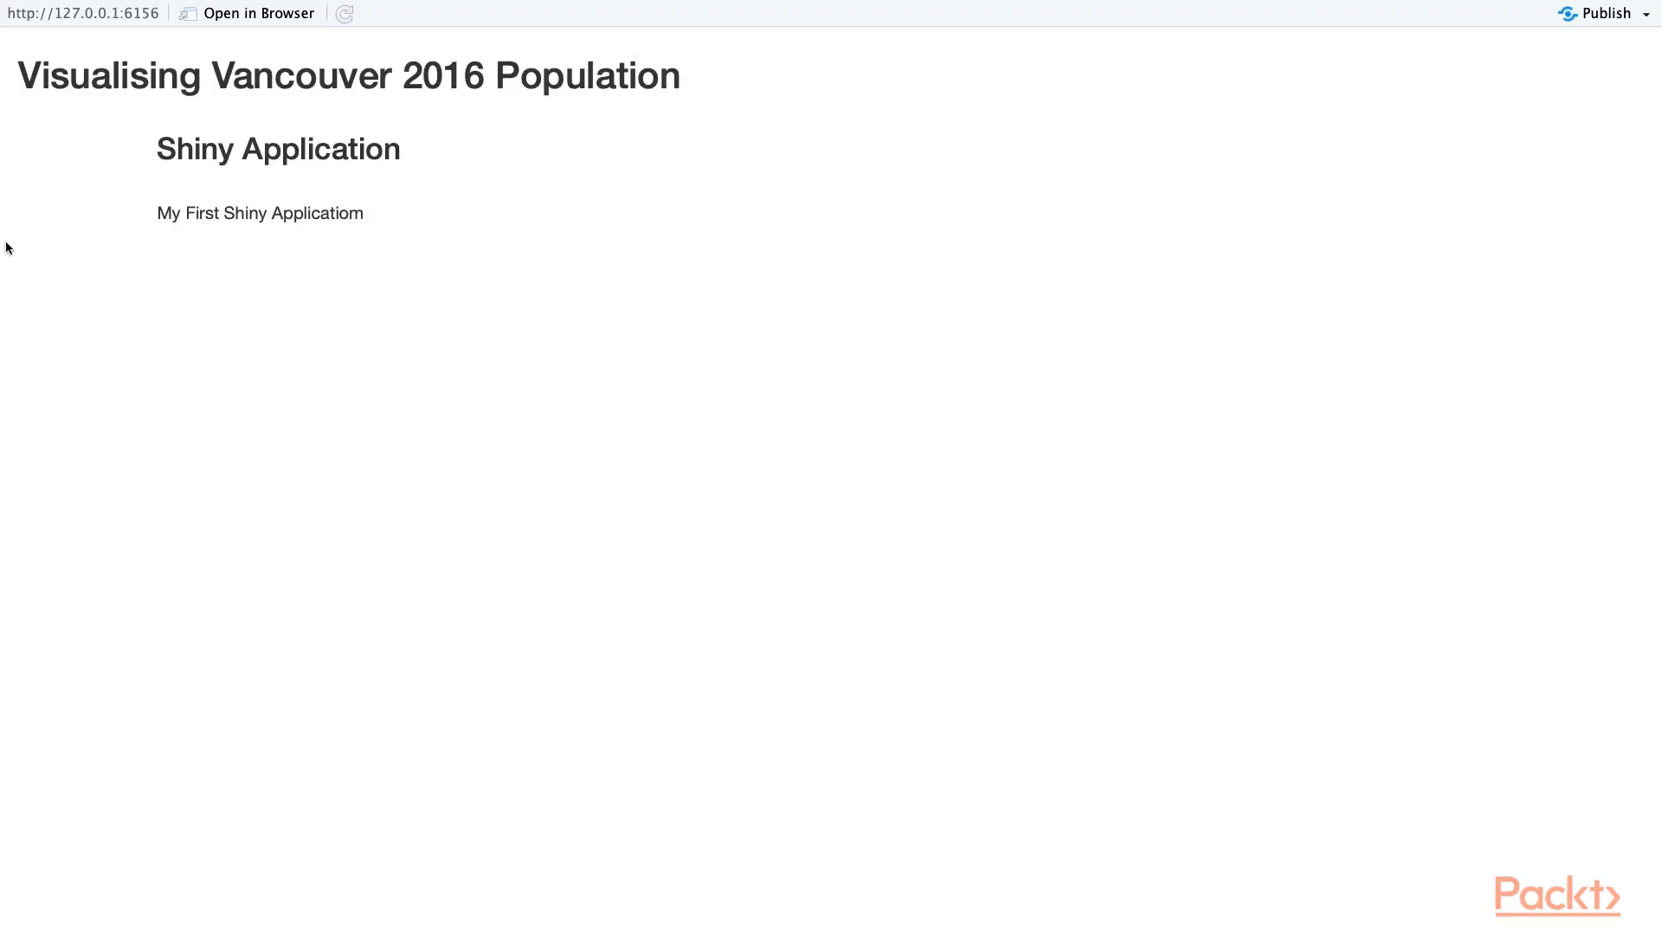